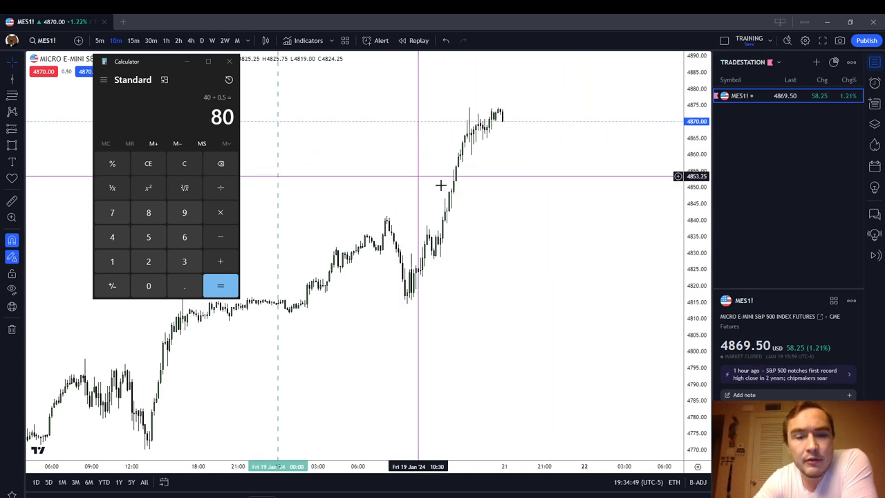
mouse_move(282, 299)
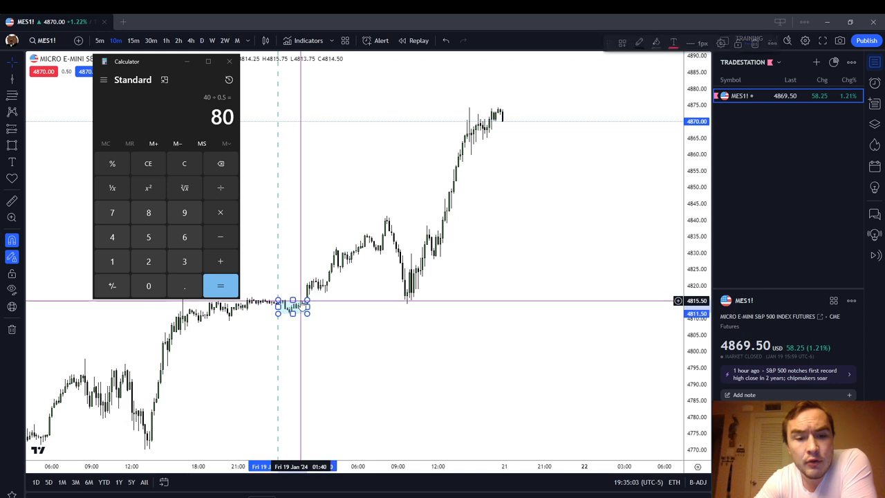
Step: Box the recent MES1 rally, then review it on the daily and weekly timeframes
left_click_drag(290, 307, 318, 283)
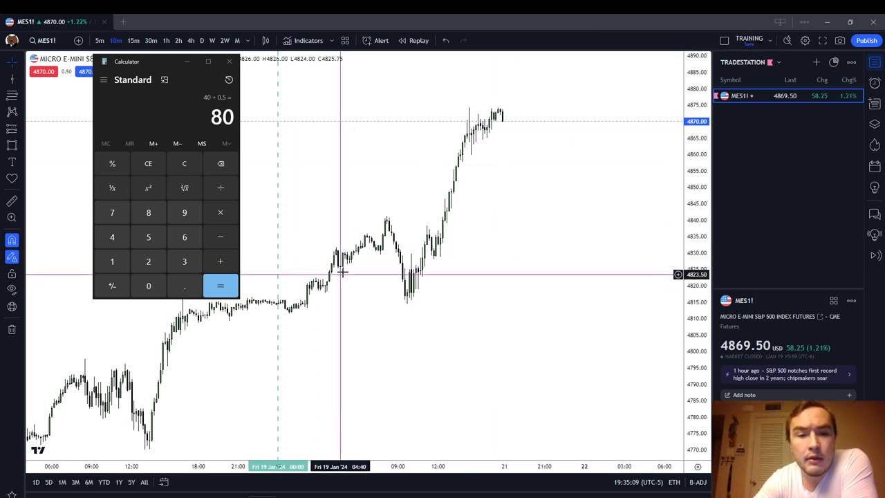
mouse_move(388, 222)
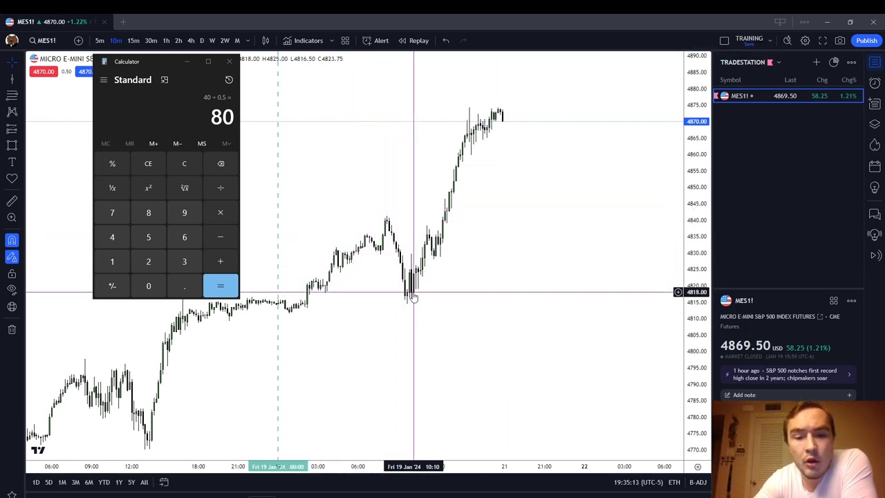
mouse_move(408, 304)
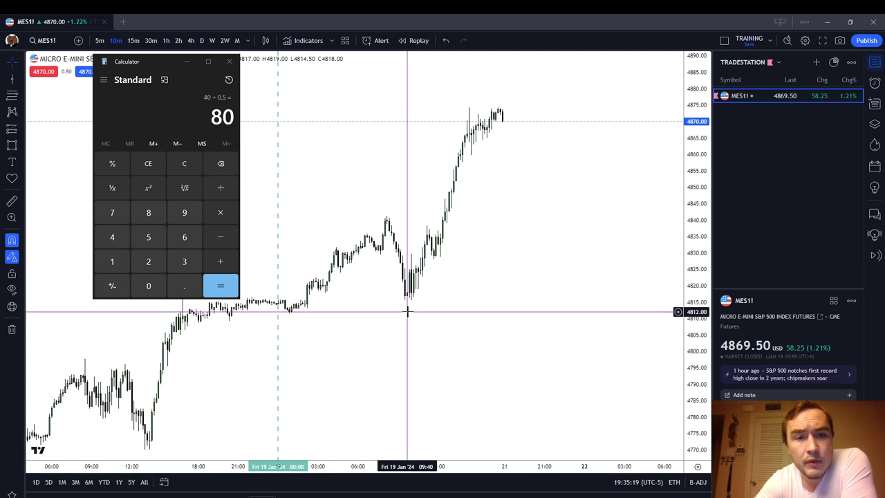
mouse_move(410, 300)
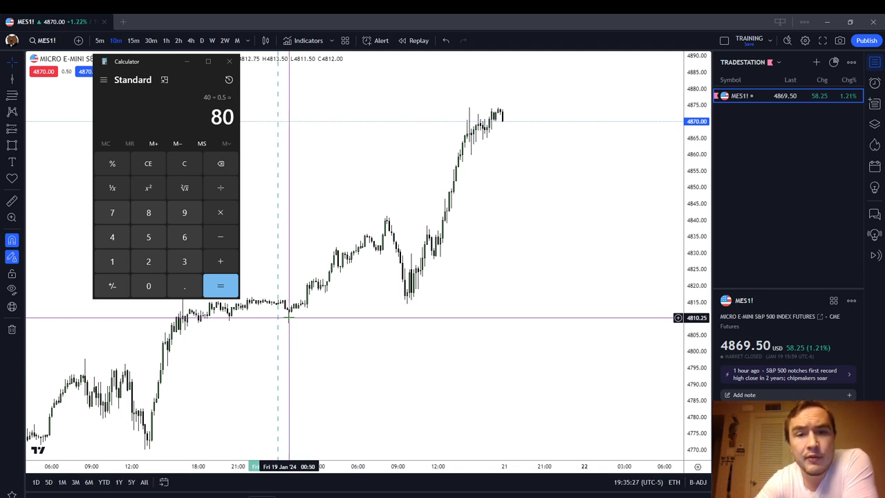
mouse_move(512, 72)
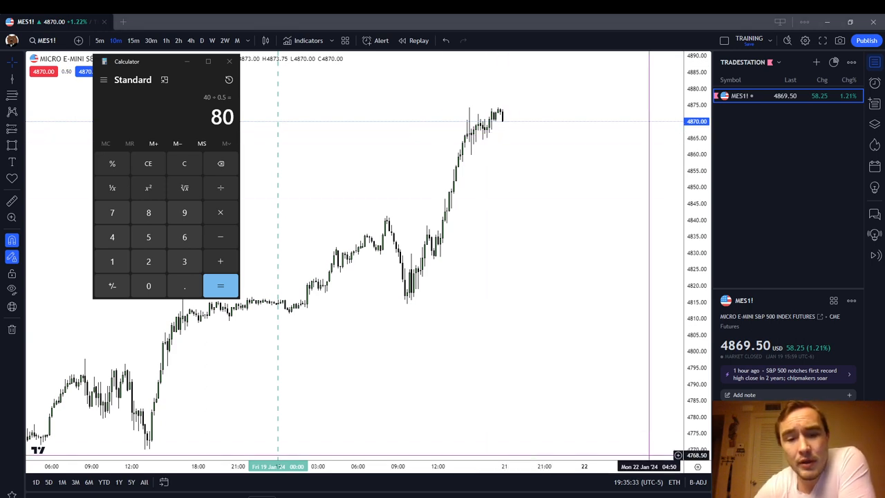
mouse_move(428, 356)
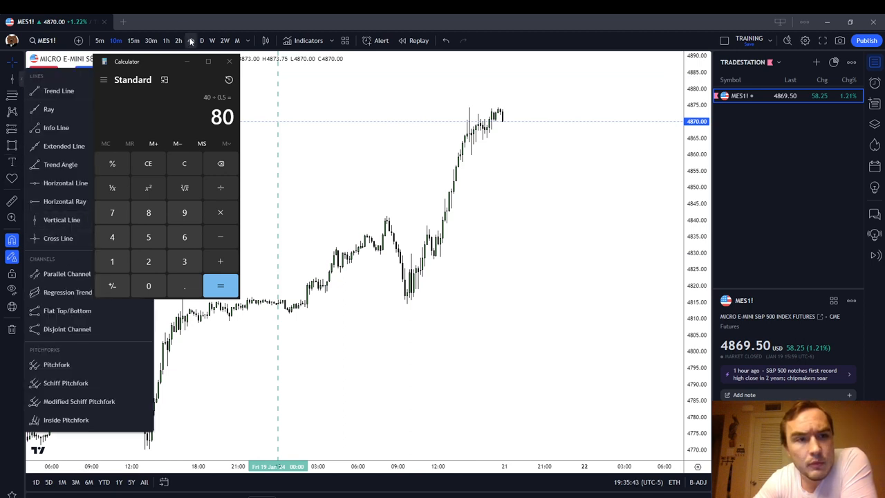
left_click(191, 40)
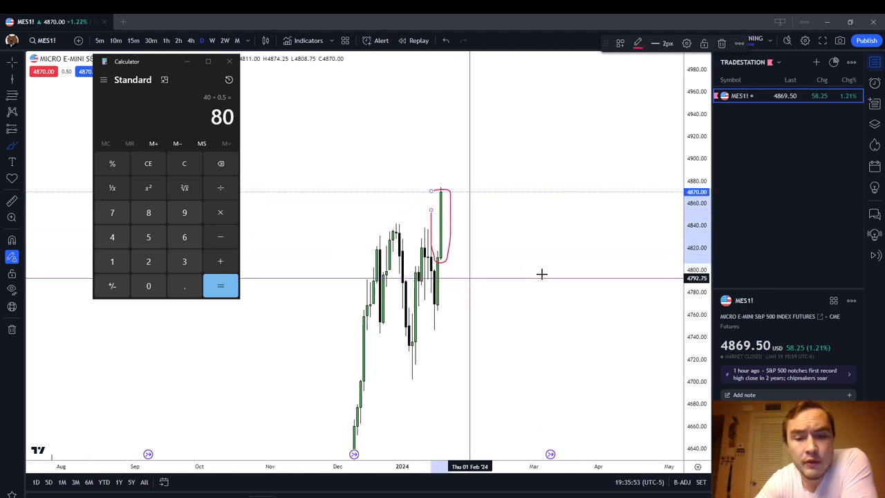
left_click_drag(380, 284, 470, 395)
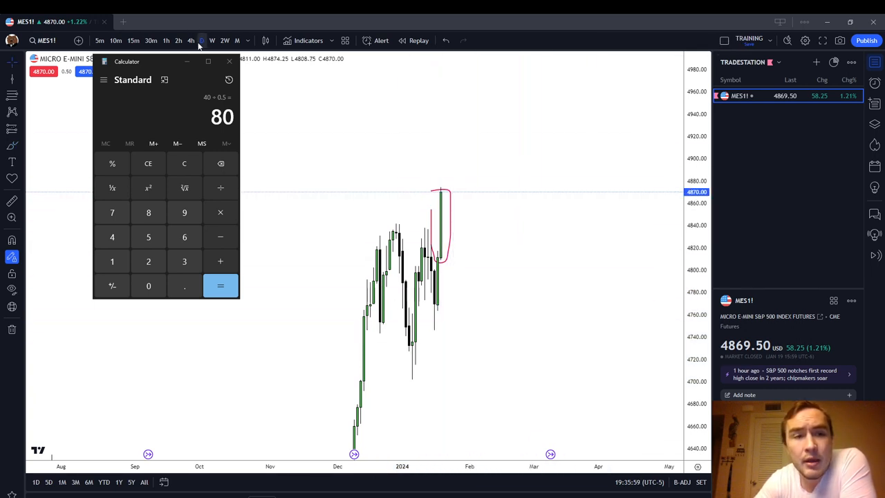
left_click(213, 40)
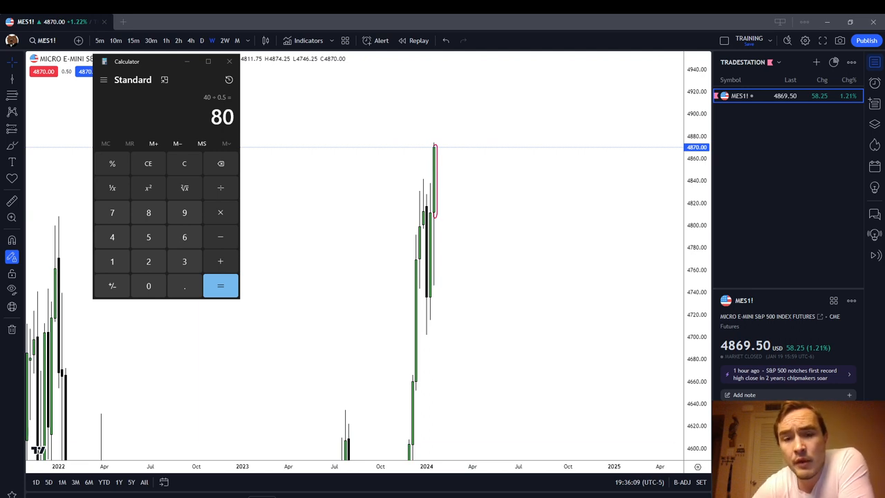
mouse_move(534, 113)
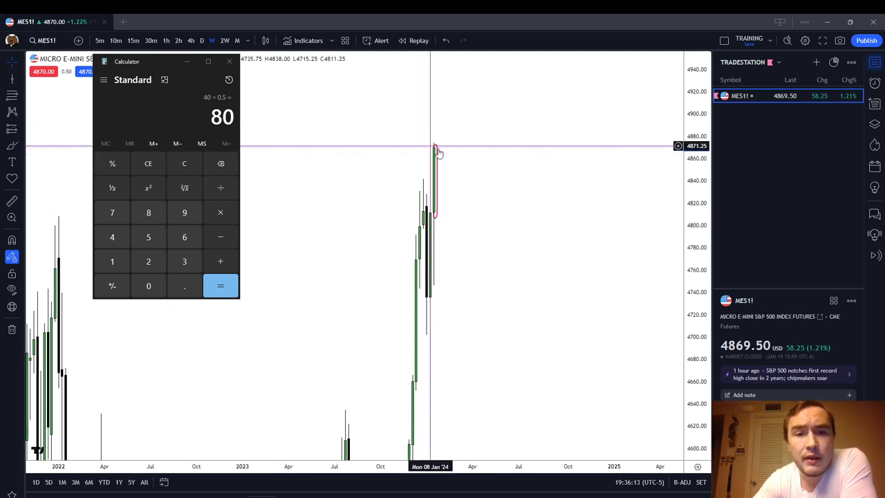
mouse_move(495, 141)
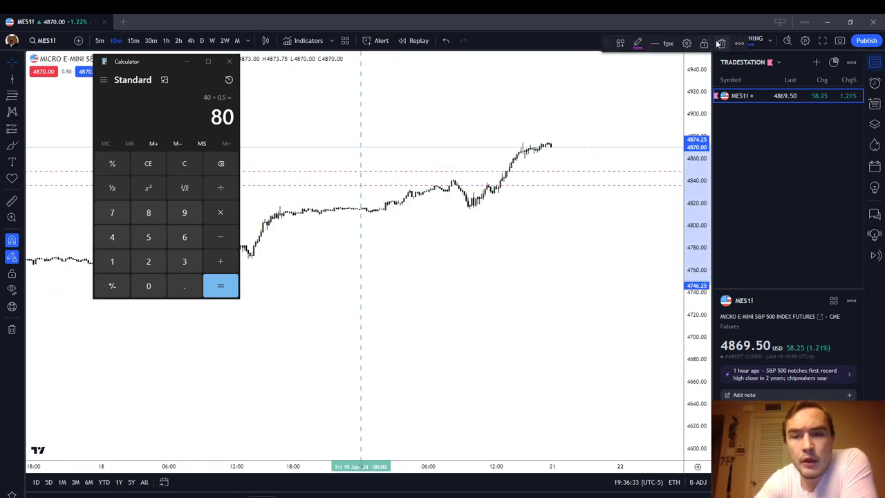
Step: Return MES1 to a short intraday interval showing the climb toward 4870
left_click(133, 40)
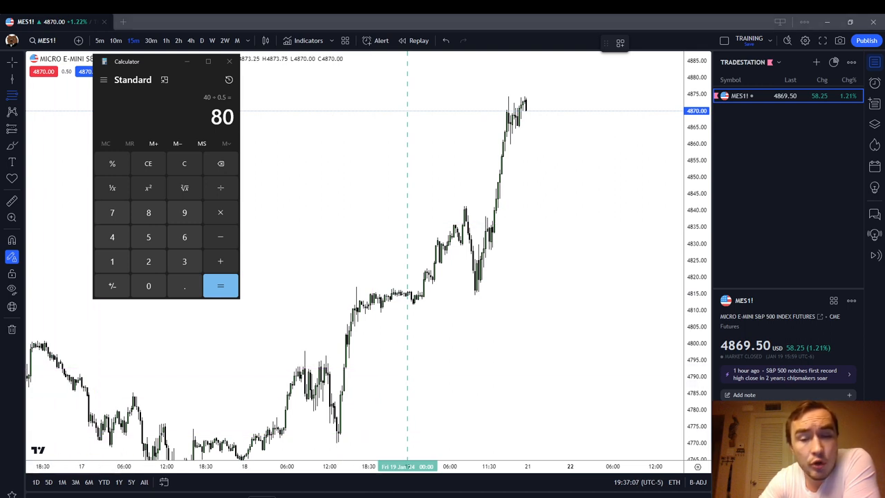
mouse_move(477, 297)
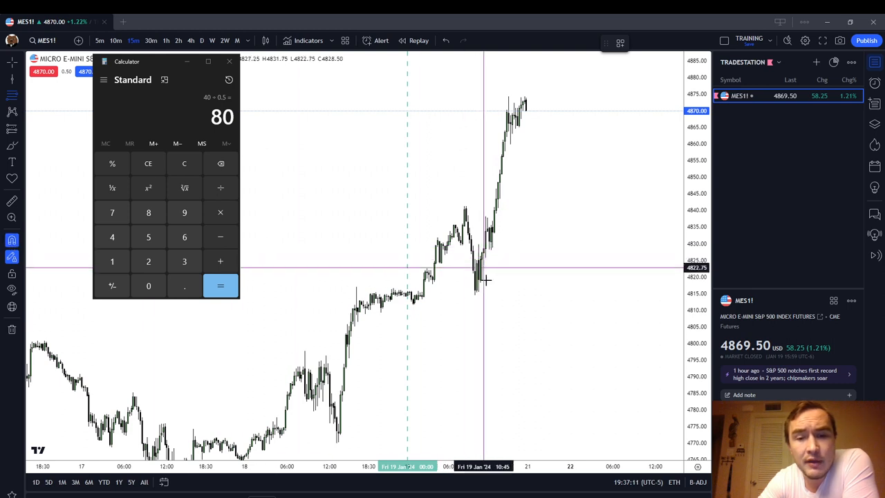
mouse_move(463, 201)
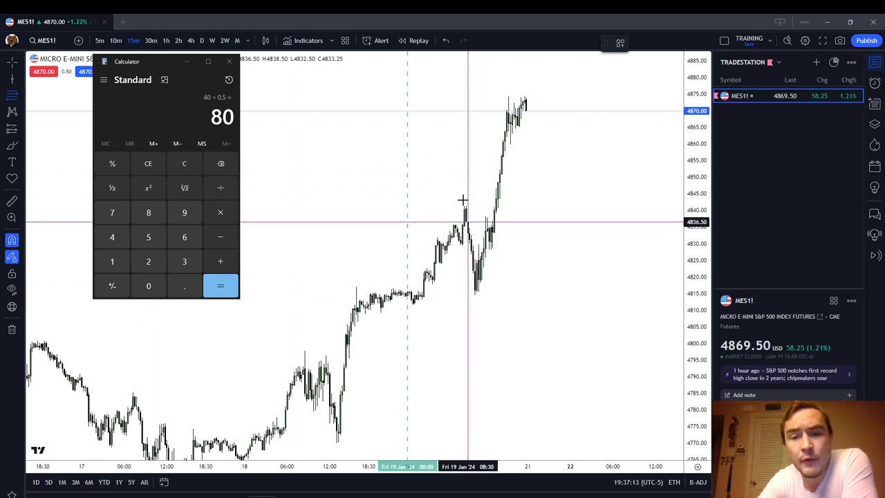
mouse_move(463, 202)
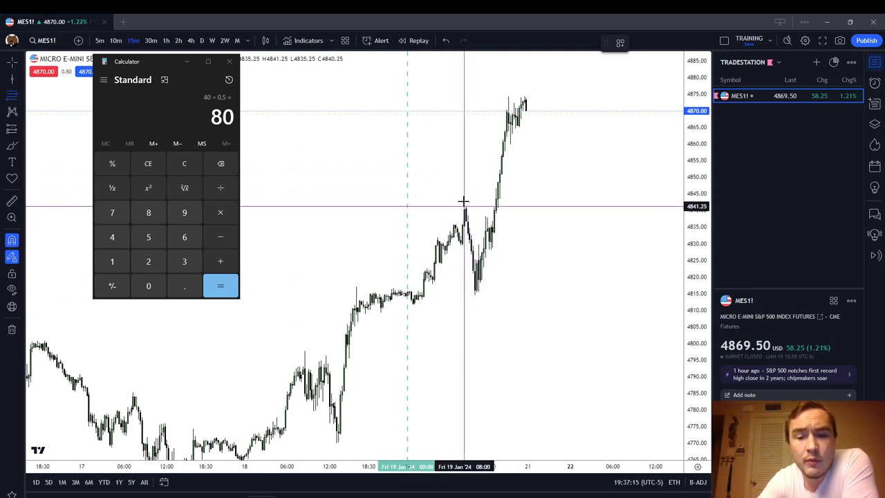
mouse_move(475, 305)
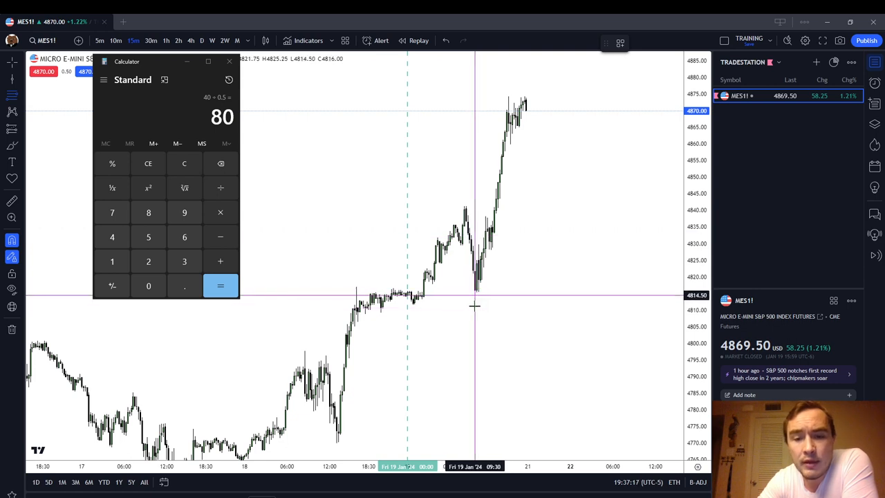
mouse_move(481, 303)
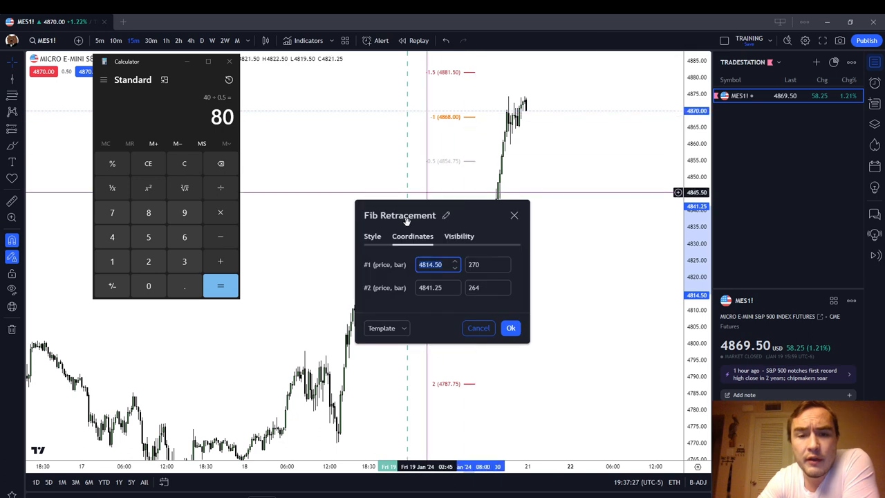
Step: Begin editing the Fib levels toward -2/-1.5/-1/-0.5/0.5/1/1.5/2 standard deviations
left_click(372, 235)
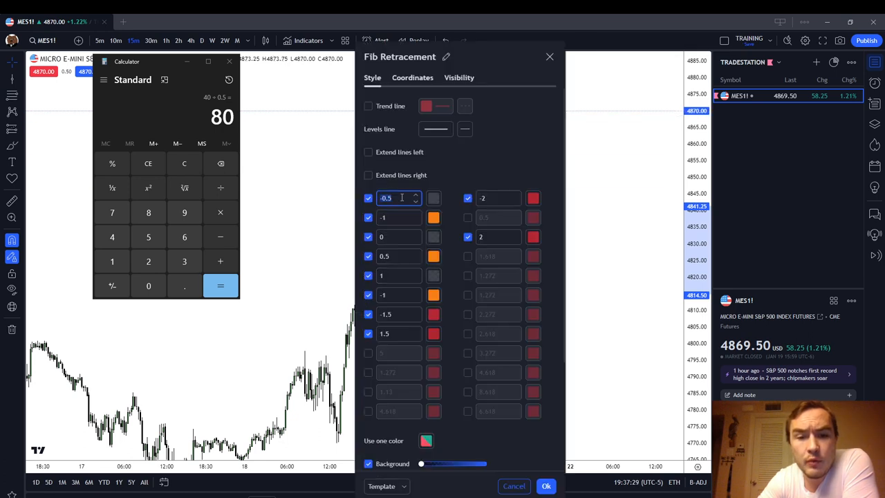
left_click(545, 486)
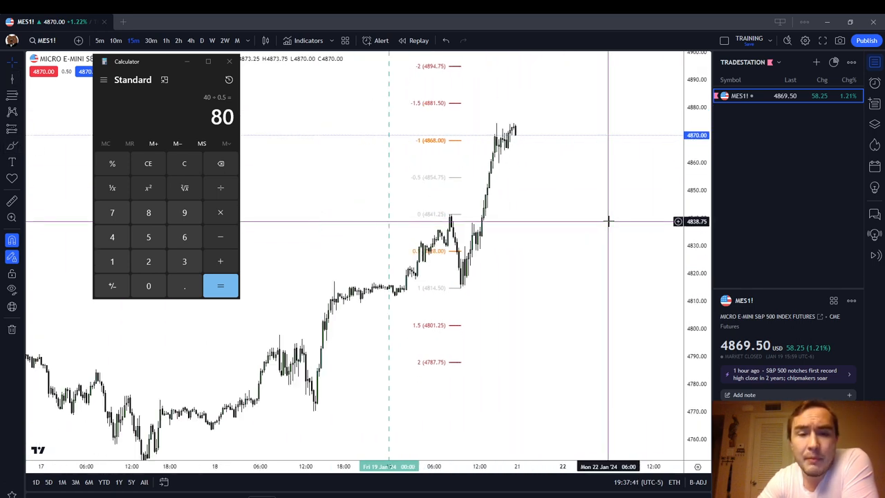
mouse_move(484, 250)
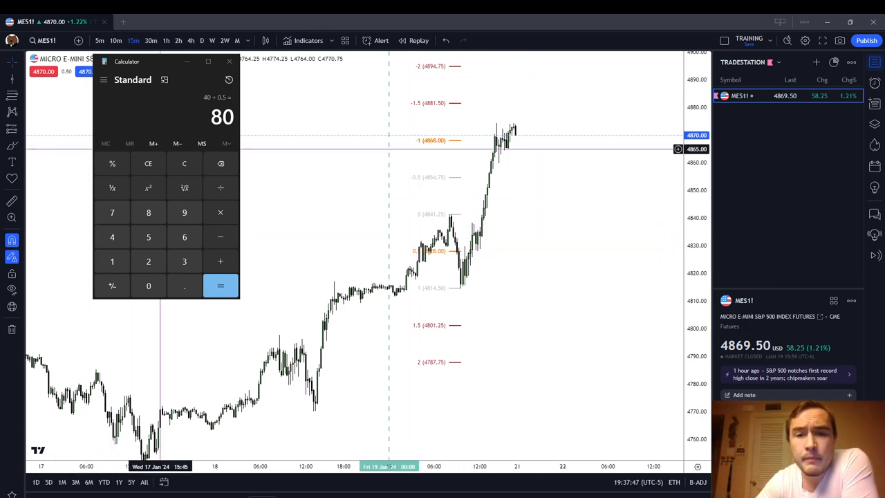
mouse_move(469, 139)
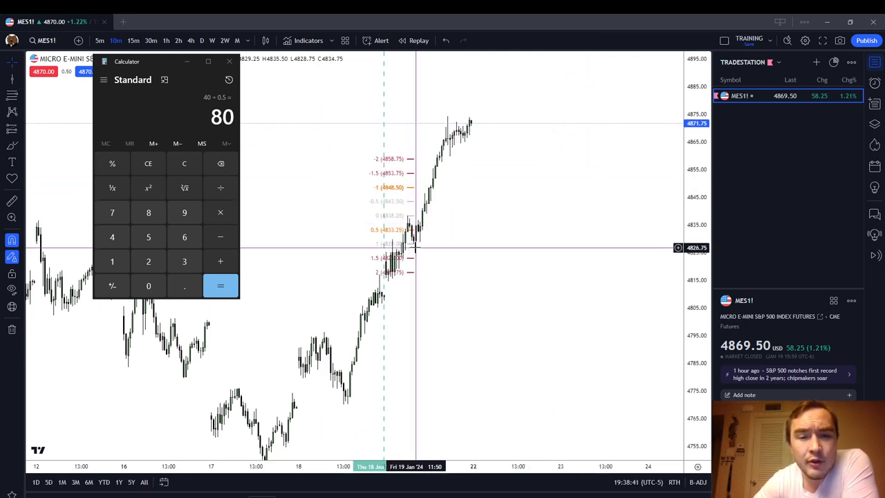
mouse_move(421, 243)
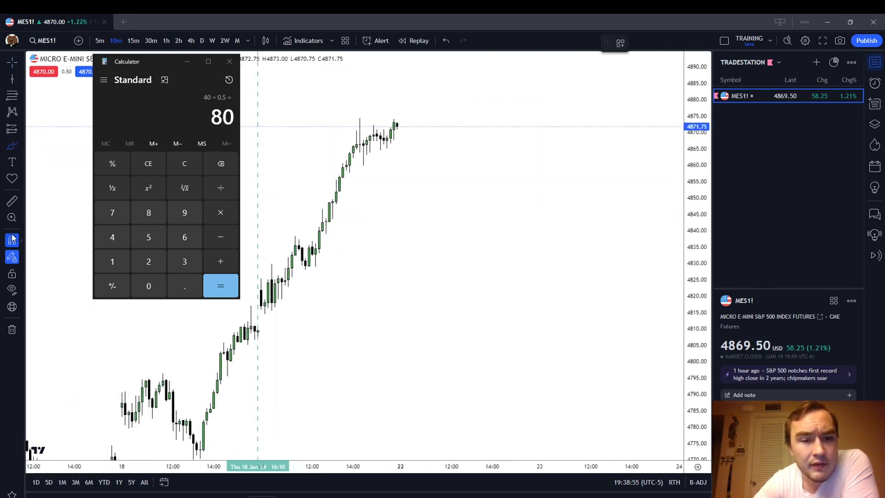
mouse_move(283, 284)
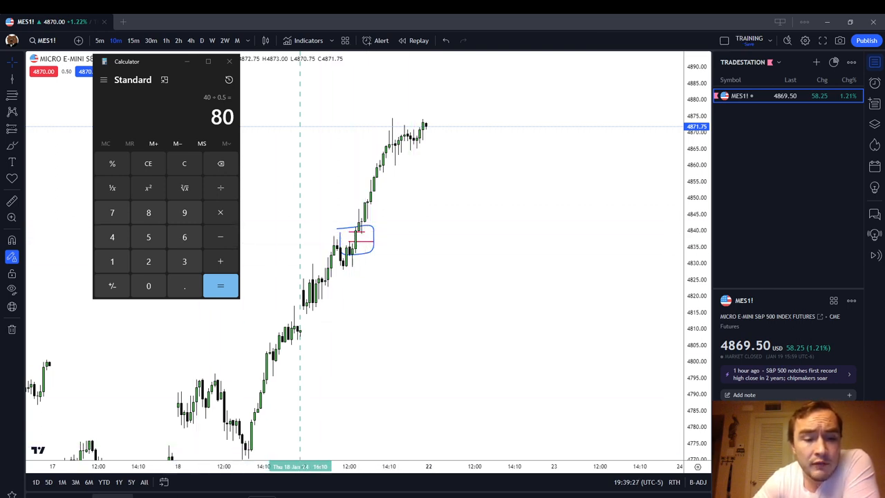
mouse_move(307, 333)
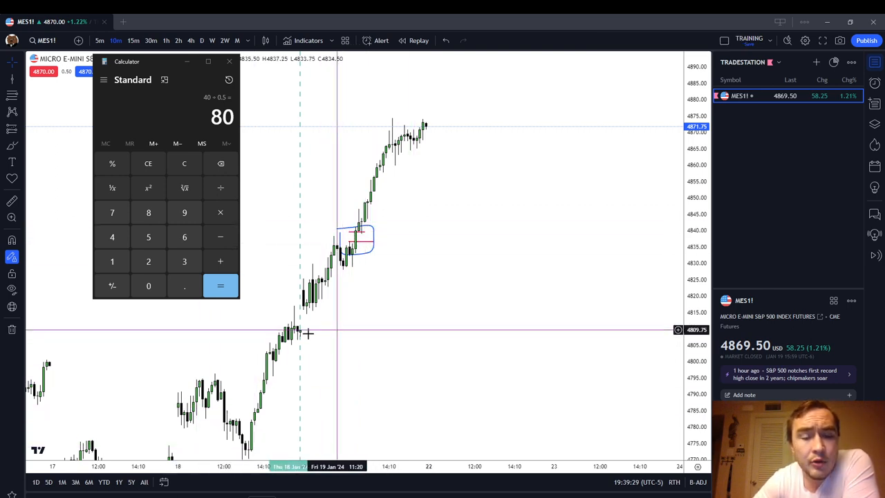
mouse_move(426, 148)
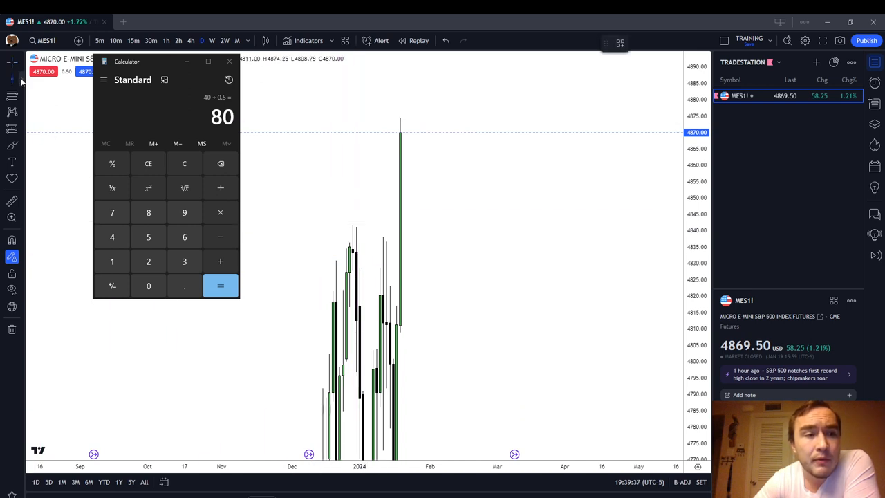
mouse_move(360, 214)
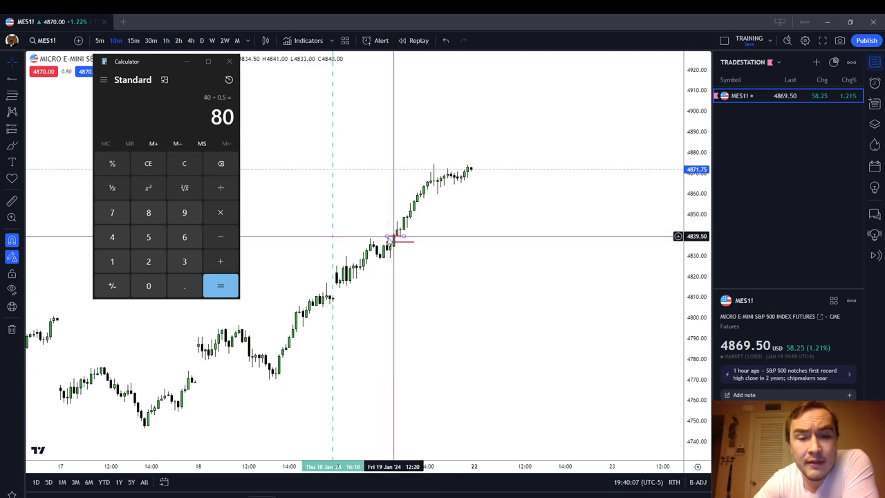
mouse_move(395, 241)
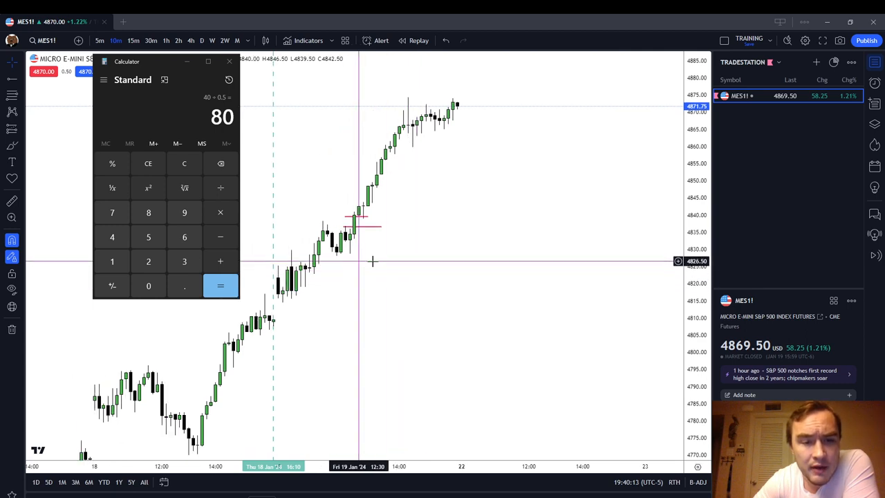
mouse_move(380, 263)
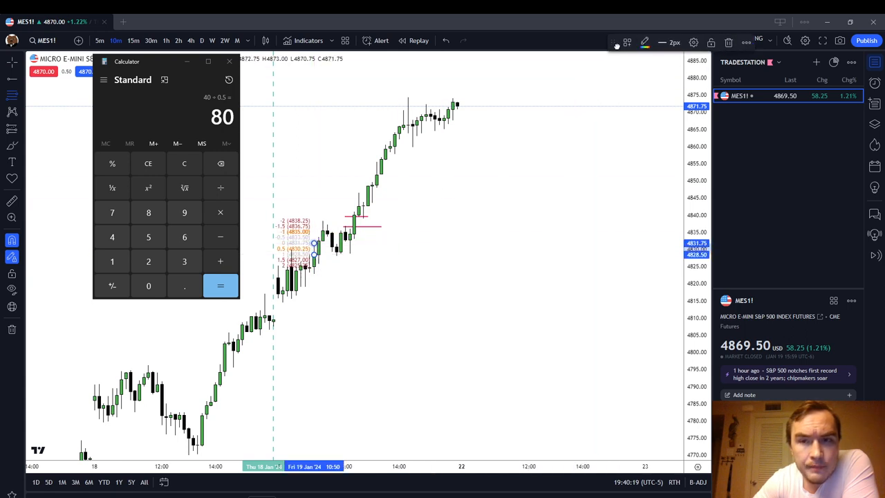
mouse_move(514, 162)
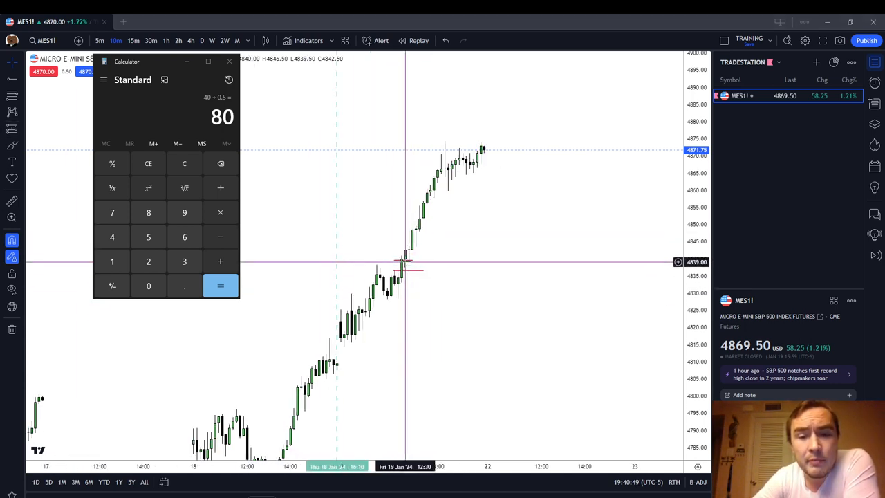
mouse_move(403, 269)
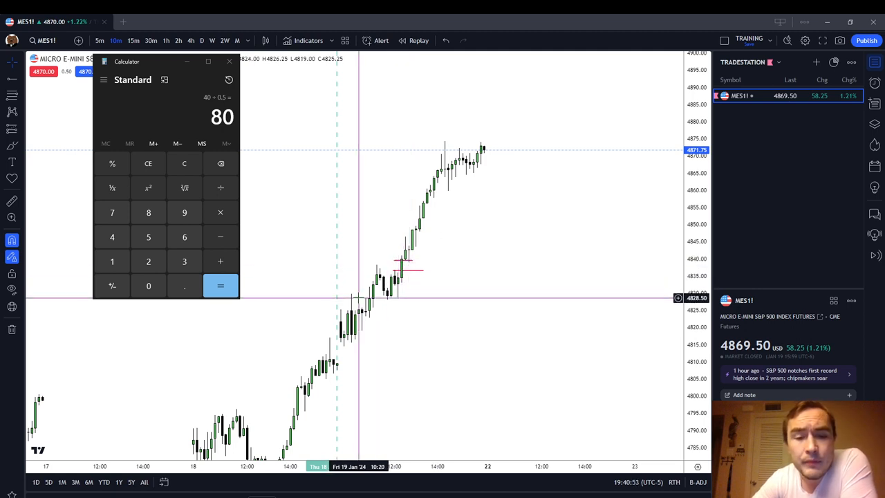
mouse_move(489, 135)
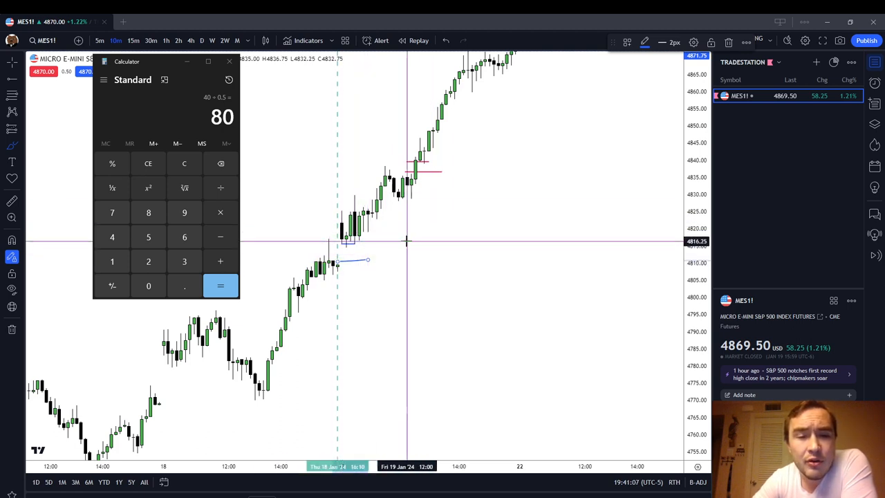
mouse_move(307, 229)
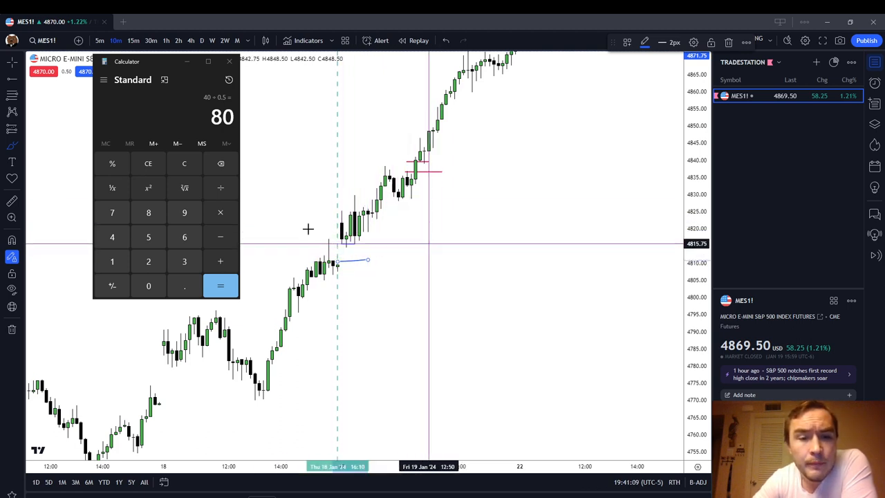
Step: Bring up the context menu on the rejection block candle near 4820–4832
right_click(387, 229)
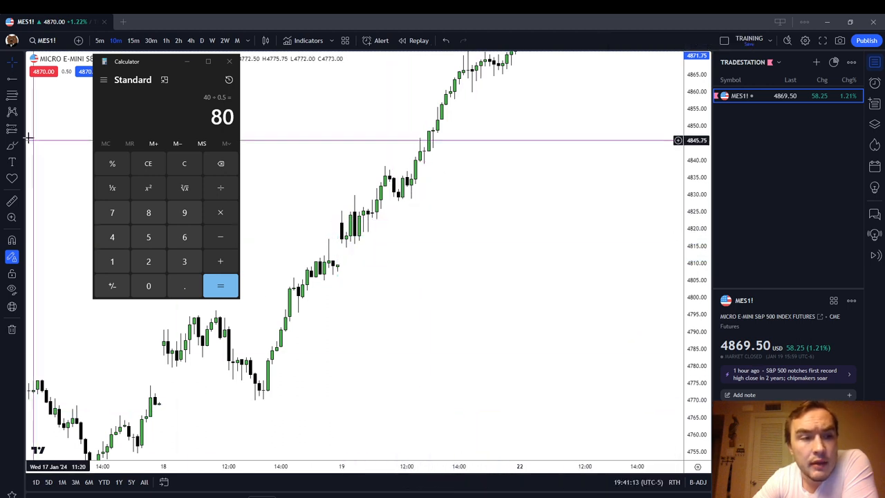
mouse_move(346, 261)
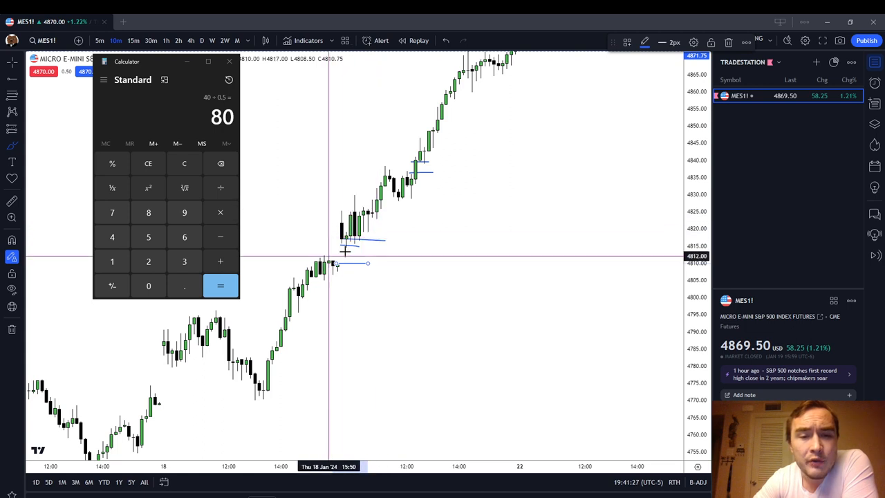
mouse_move(358, 242)
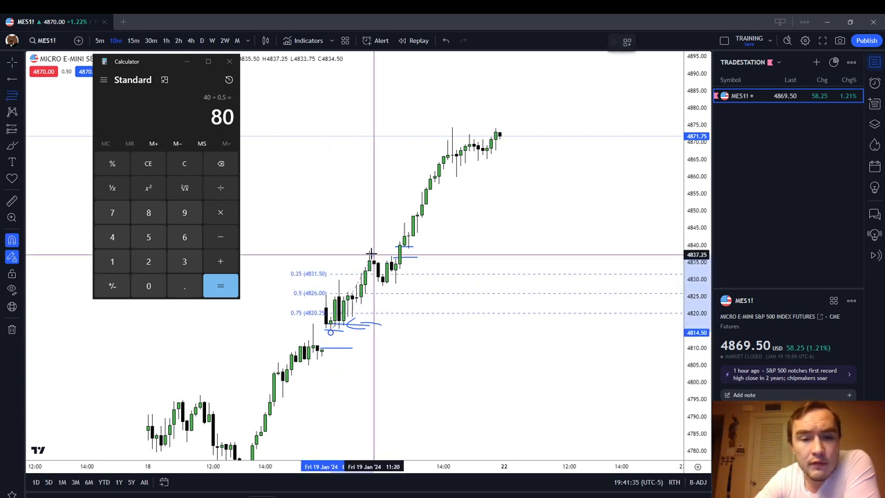
Step: Apply the 'ICT Breaker Std. Dev. Projection' template to the retracement grid
left_click(627, 41)
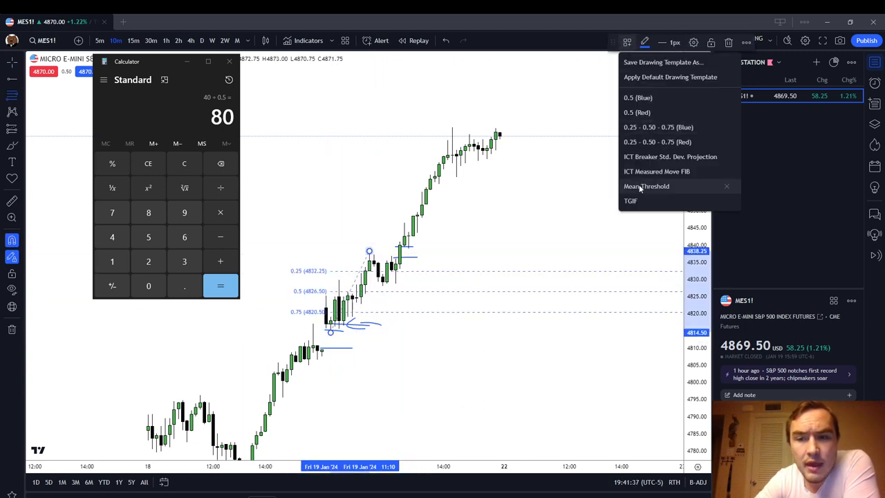
left_click(646, 186)
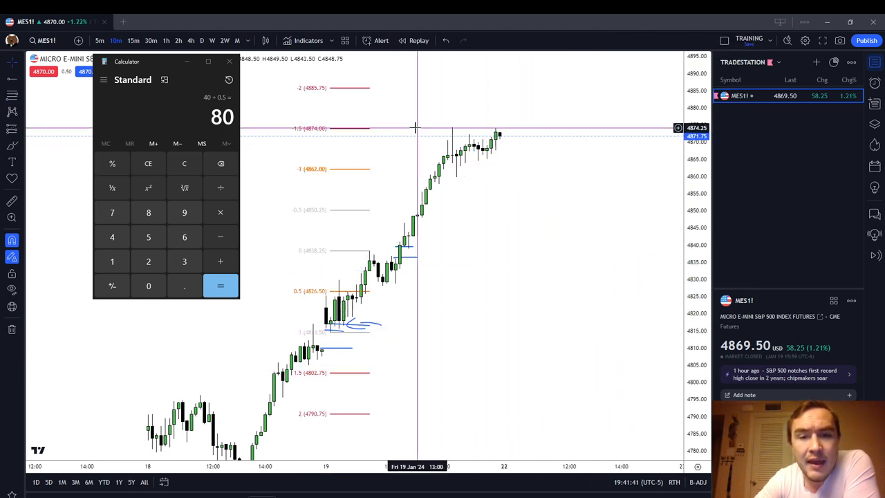
mouse_move(420, 325)
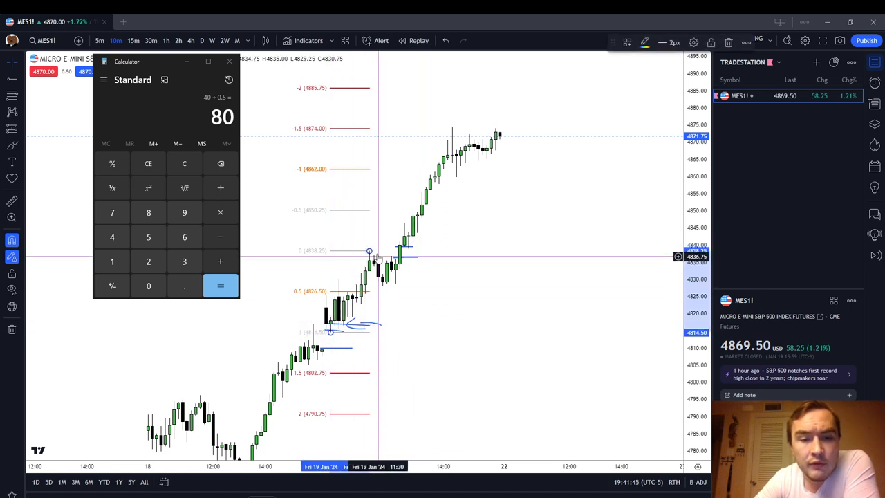
mouse_move(398, 130)
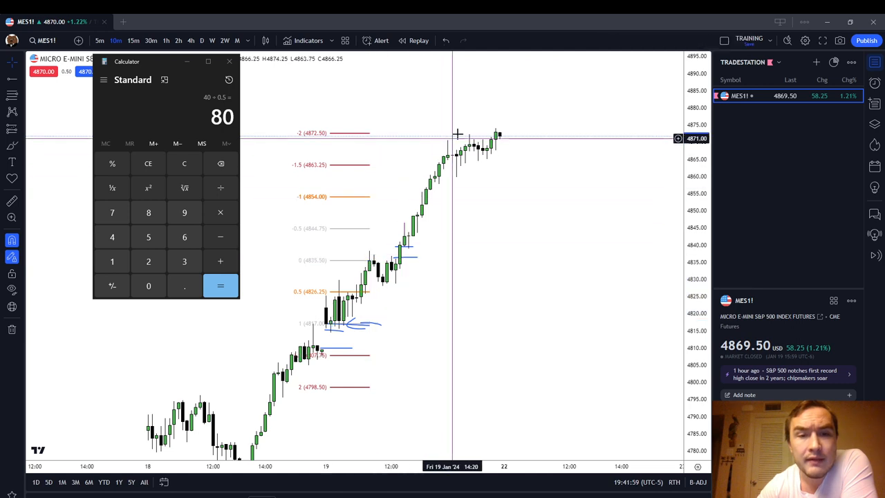
mouse_move(434, 142)
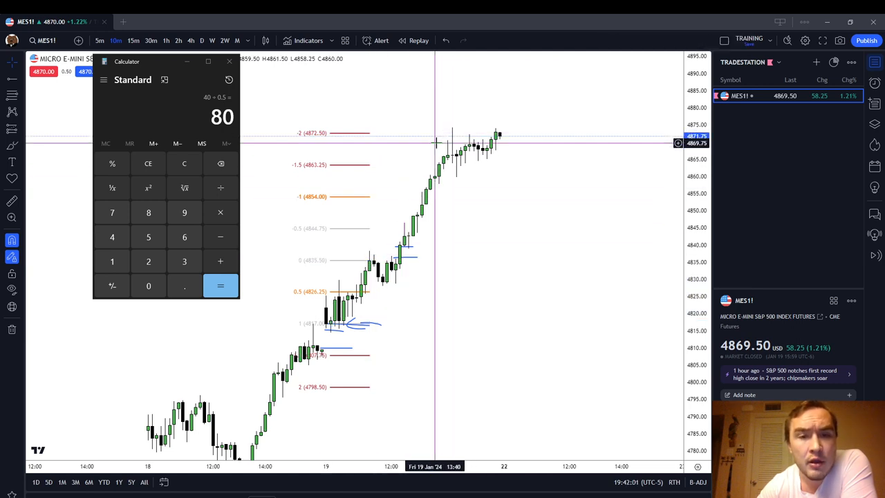
mouse_move(439, 132)
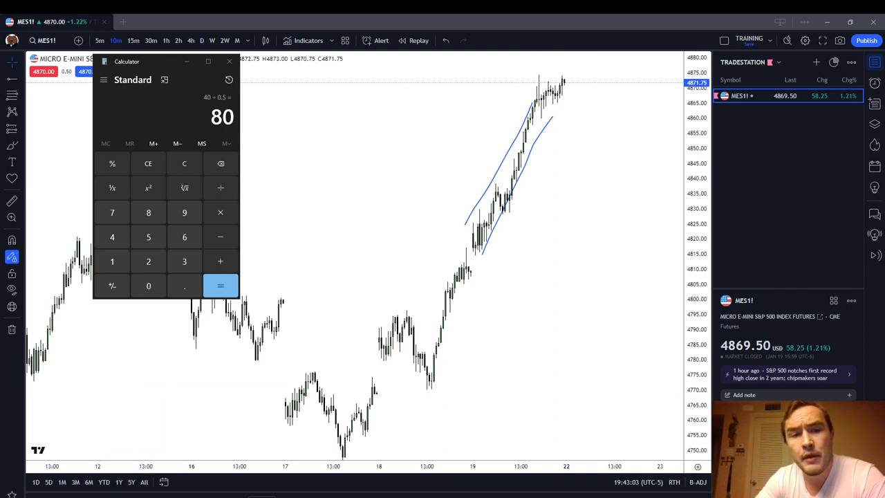
Step: Close the Windows Calculator, leaving the blue rising channel toward 4870
left_click(229, 61)
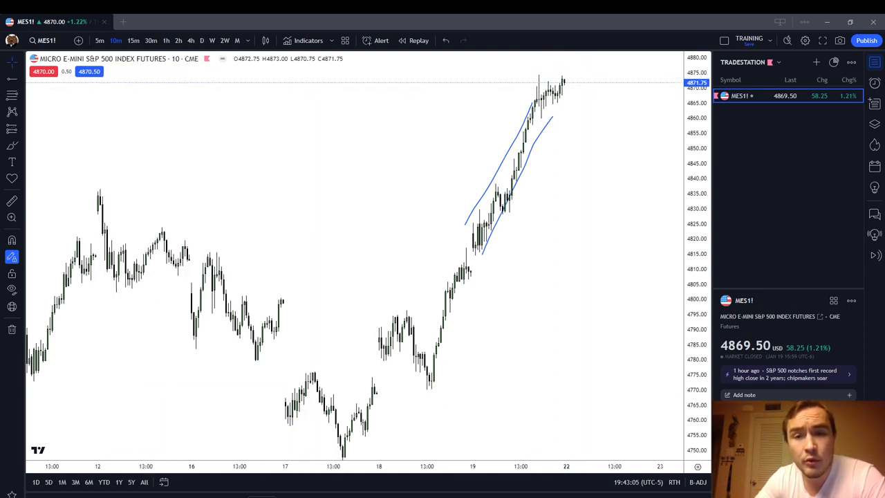
mouse_move(155, 25)
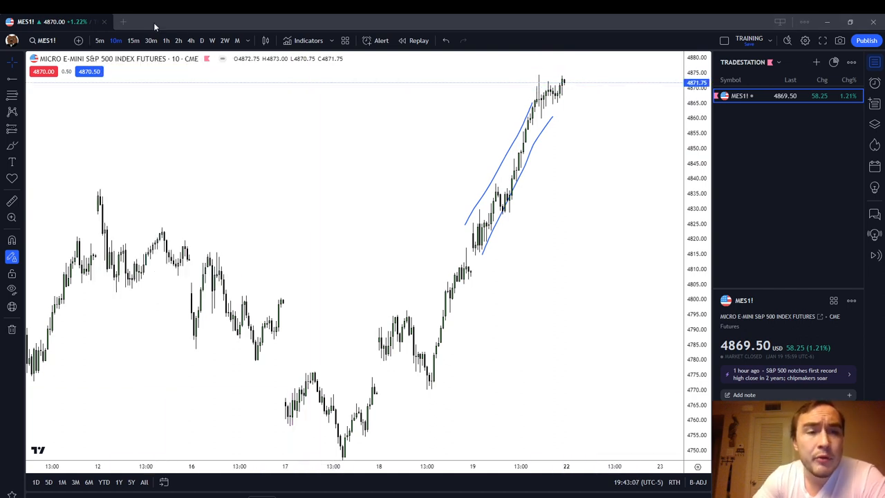
Step: Switch MES1 to weekly and project standard-deviation levels across the latest weekly swing
left_click(212, 40)
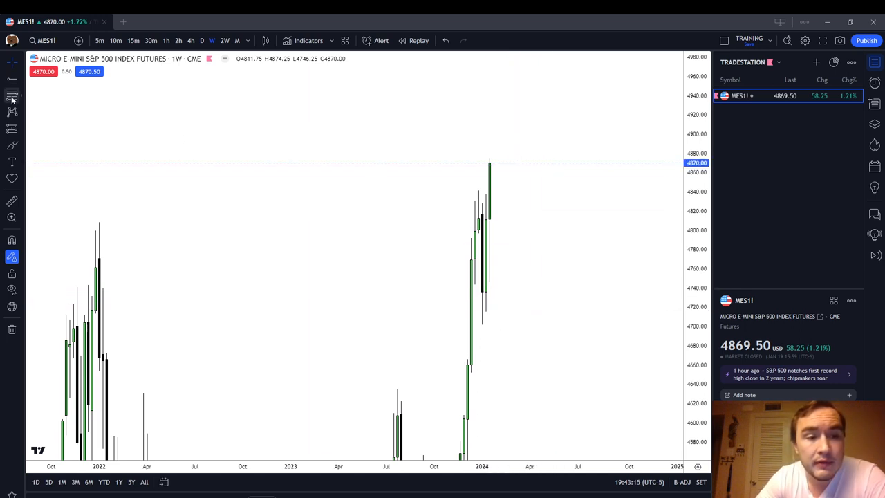
mouse_move(477, 302)
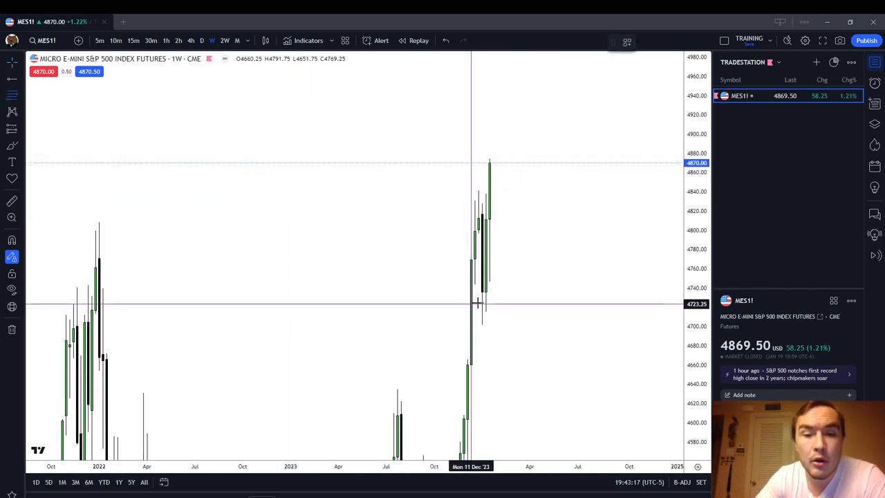
mouse_move(508, 307)
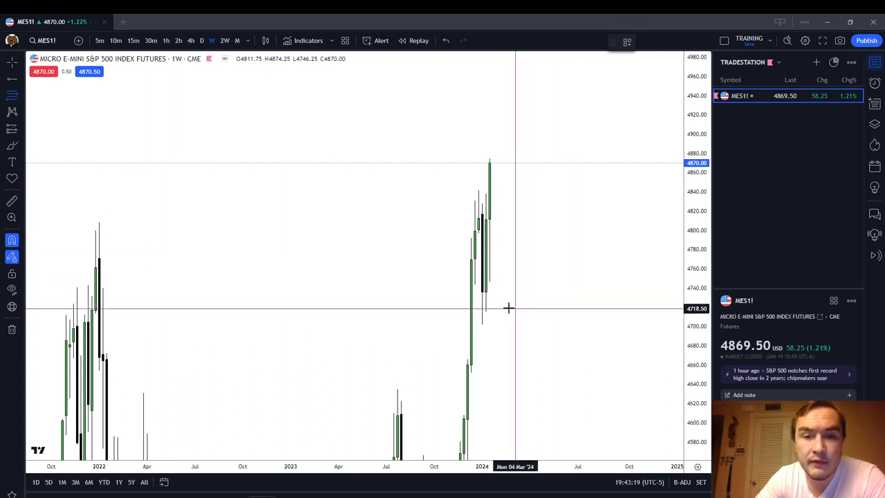
mouse_move(489, 301)
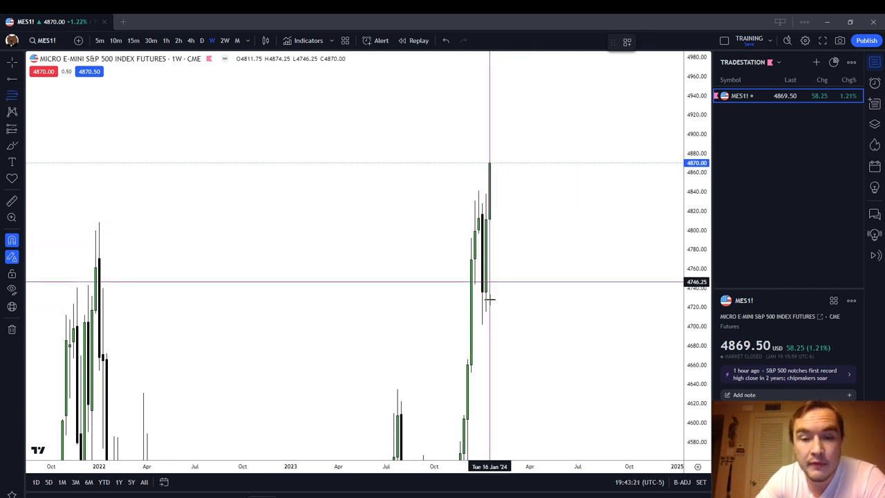
left_click_drag(489, 163, 482, 291)
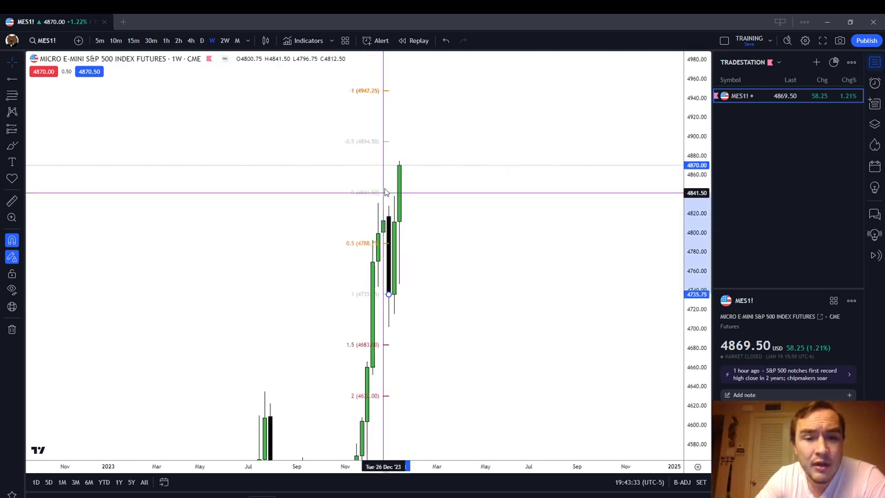
Step: Re-anchor the weekly projection to the recent swing, spanning roughly 4665 to 4945
left_click_drag(390, 293, 389, 326)
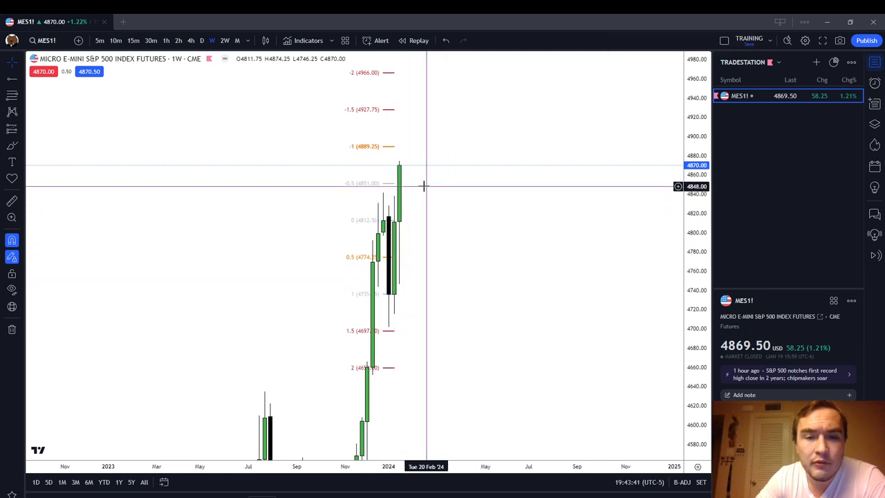
mouse_move(422, 183)
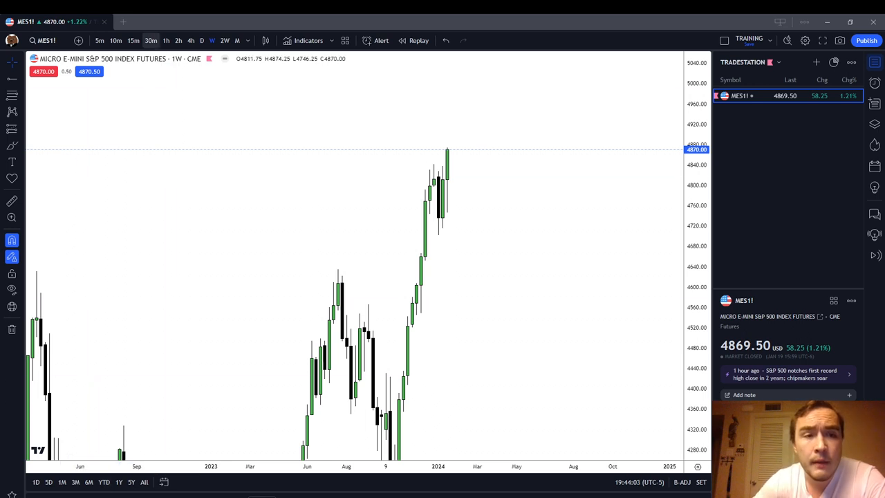
Step: Return MES1 to the 10-minute chart with the rising channel visible
left_click(115, 40)
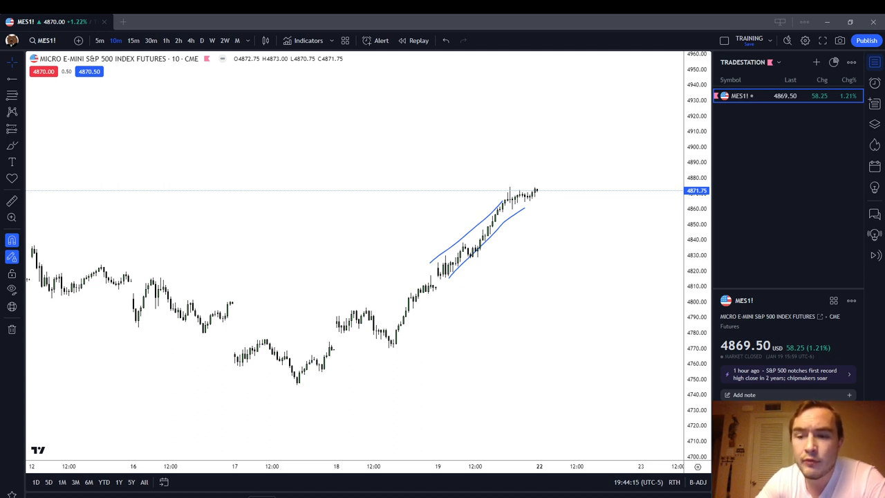
mouse_move(487, 244)
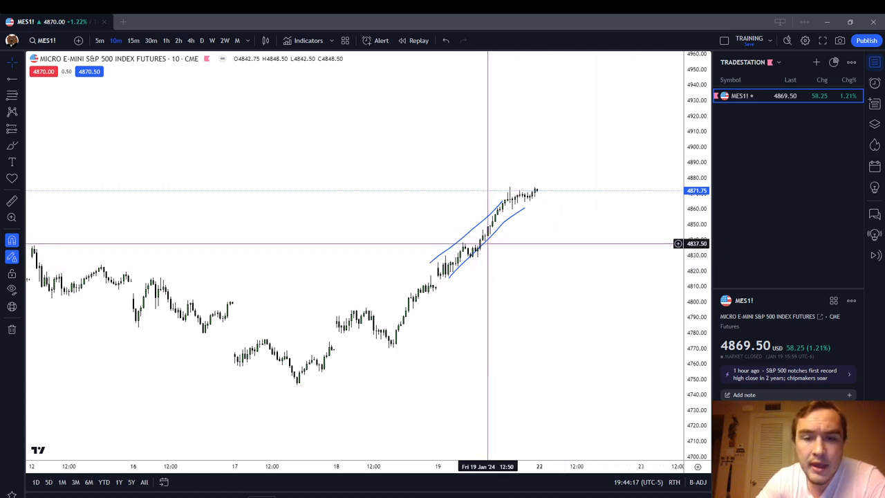
mouse_move(500, 235)
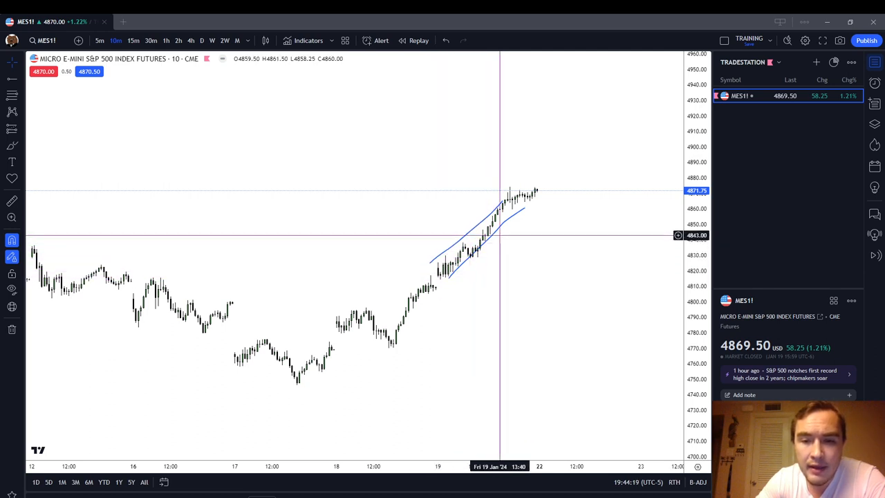